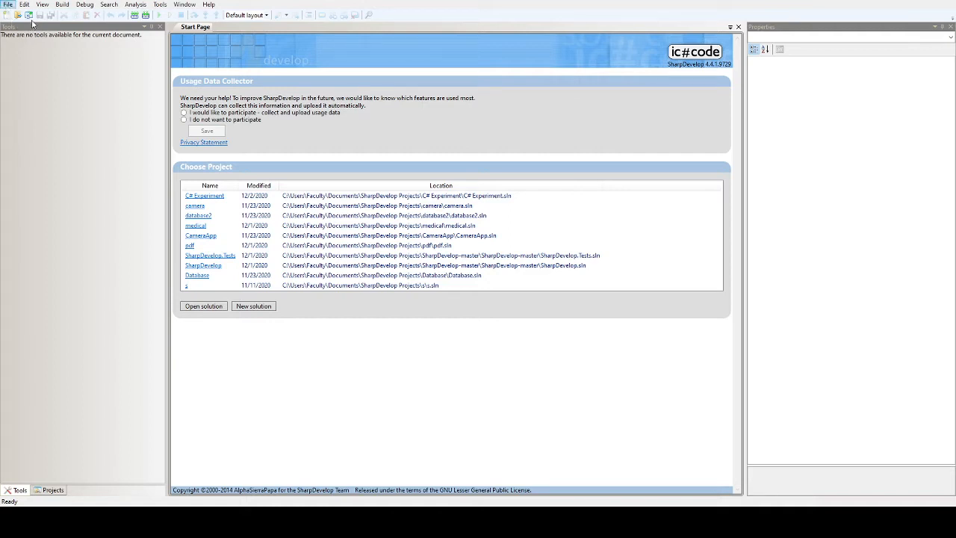
mouse_move(324, 342)
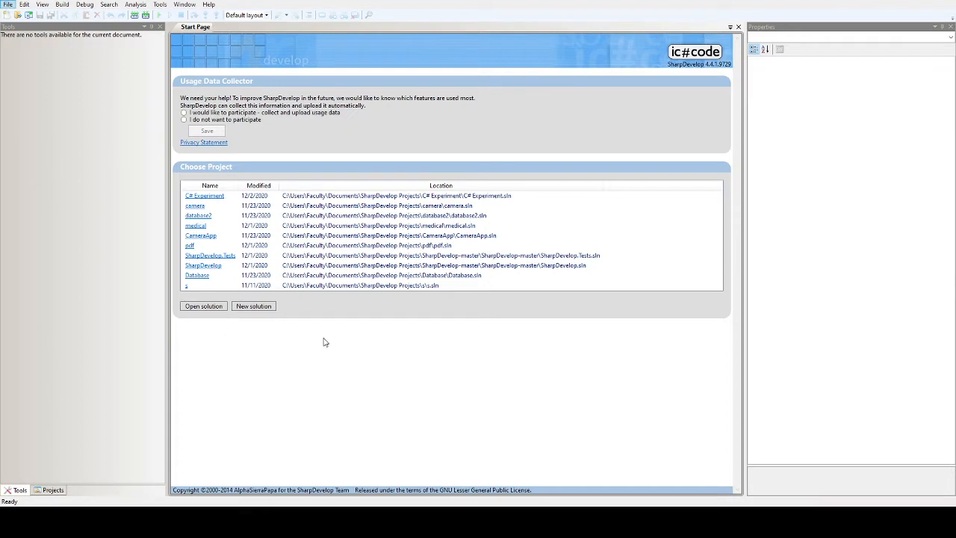
mouse_move(373, 312)
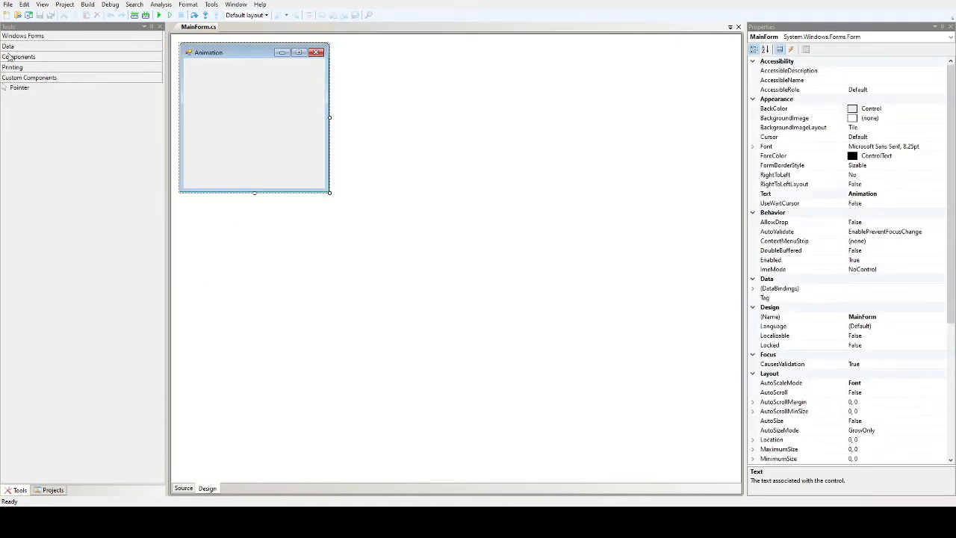
Step: Add label1 from the Windows Forms toolbox and move it toward the form's centre
click(23, 35)
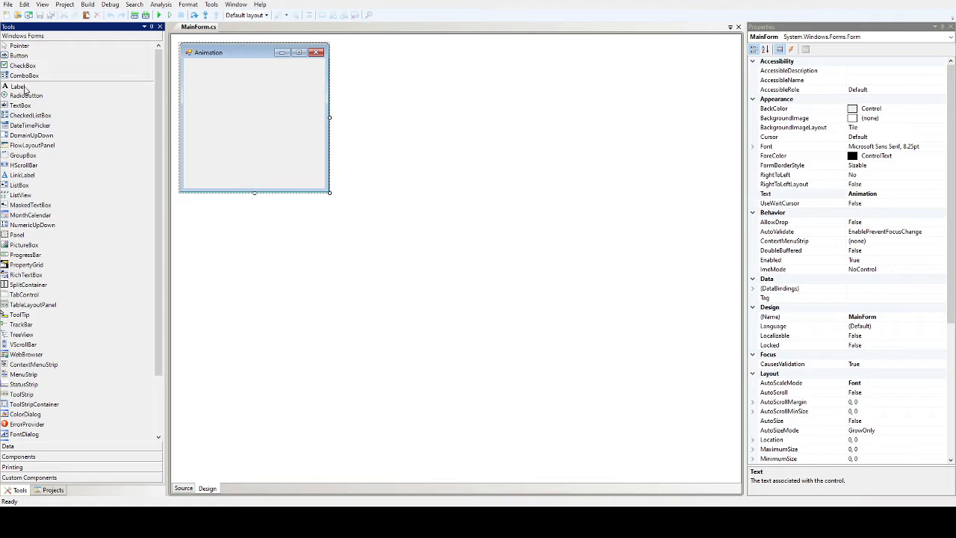
double_click(16, 85)
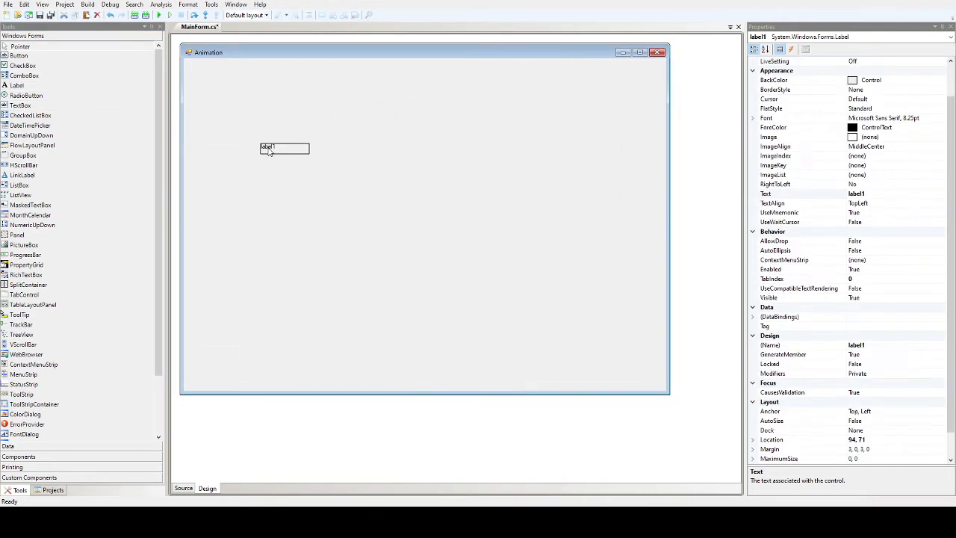
drag(284, 147, 321, 169)
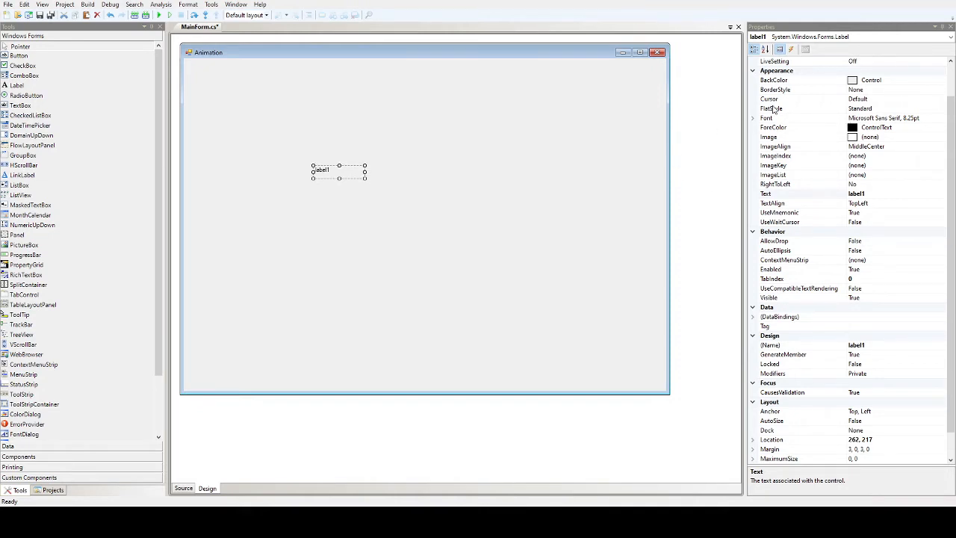
mouse_move(896, 143)
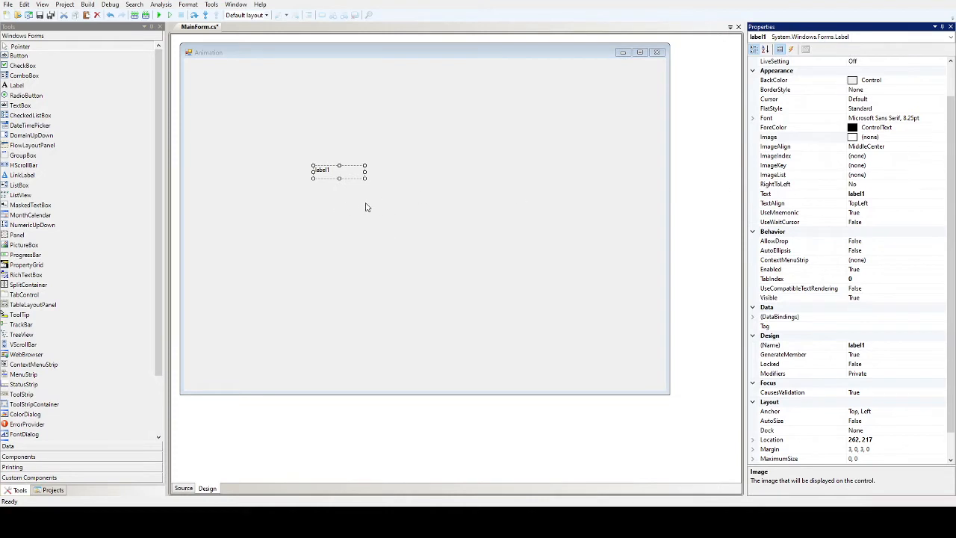
mouse_move(476, 221)
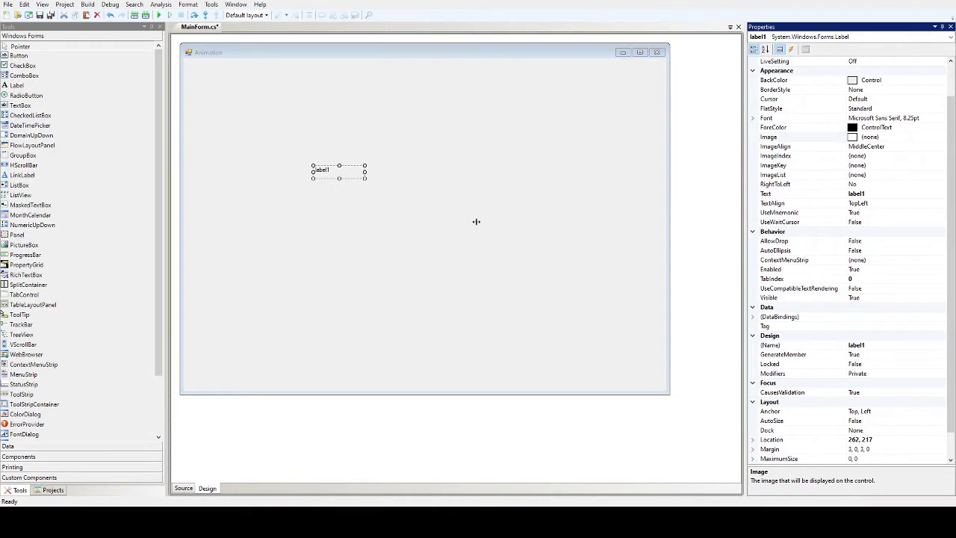
mouse_move(340, 205)
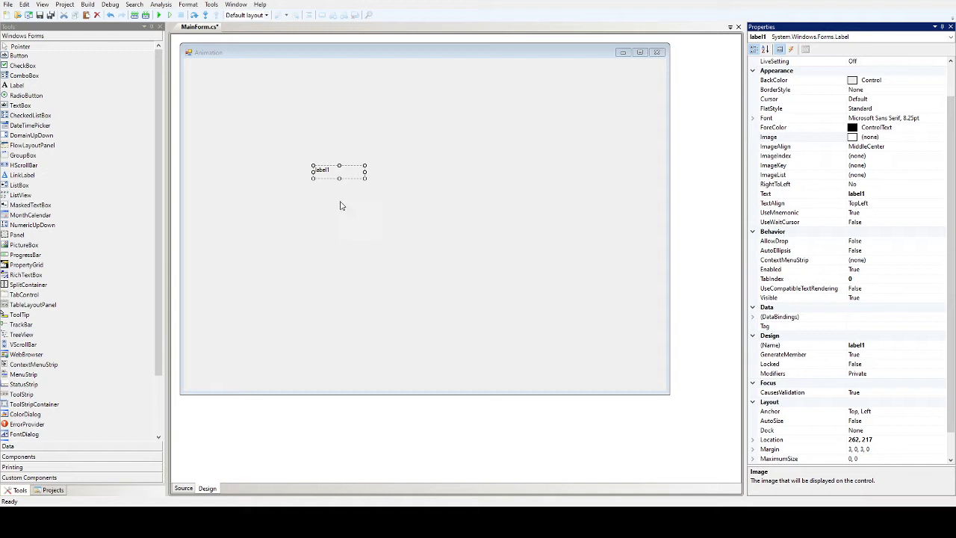
mouse_move(779, 426)
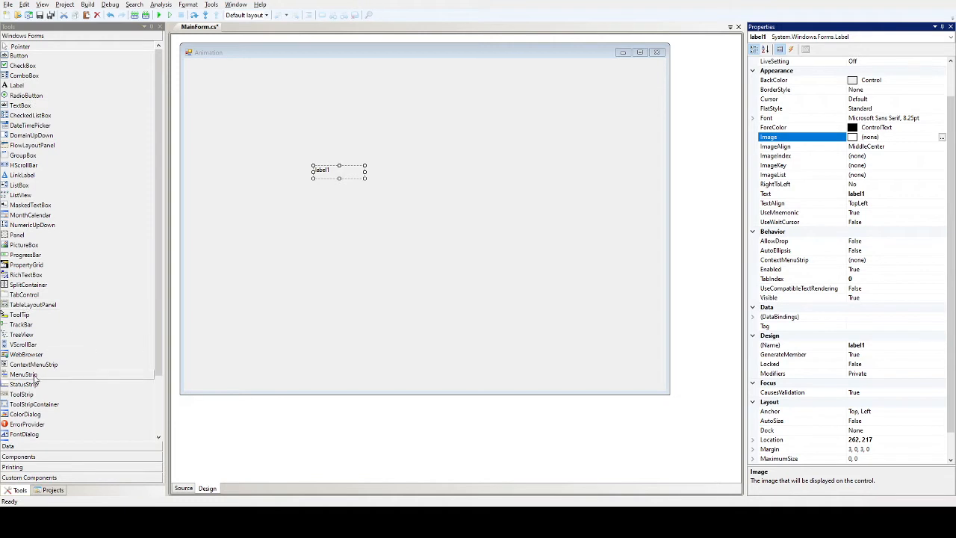
Step: Place the insertion point in the newly generated Timer1Tick handler code
click(248, 353)
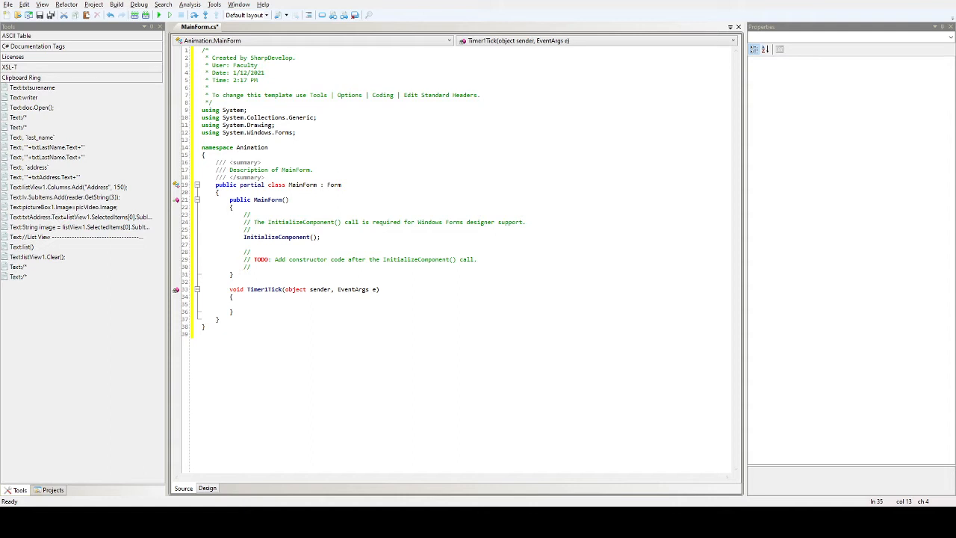
Step: Create the empty MainFormLoad handler from Design view and return to designing the form
click(244, 304)
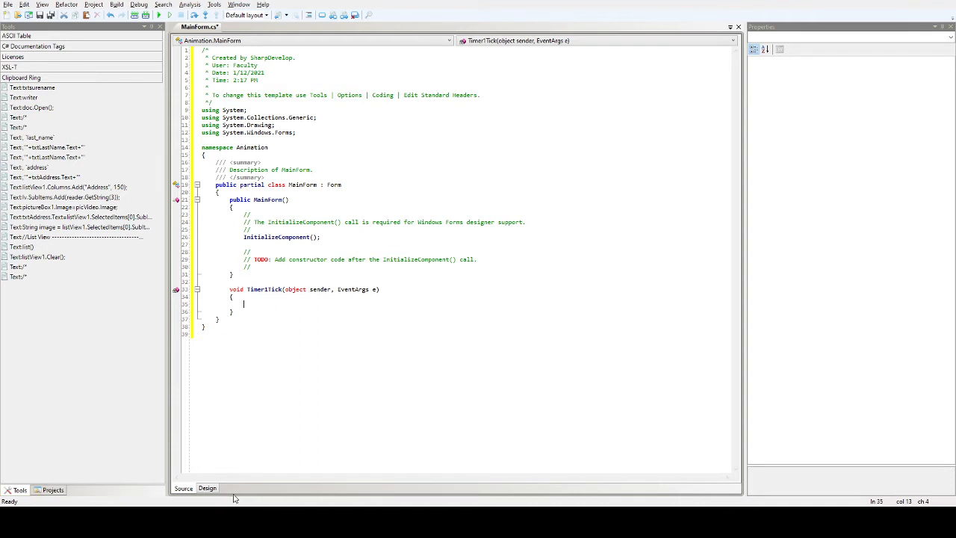
click(206, 488)
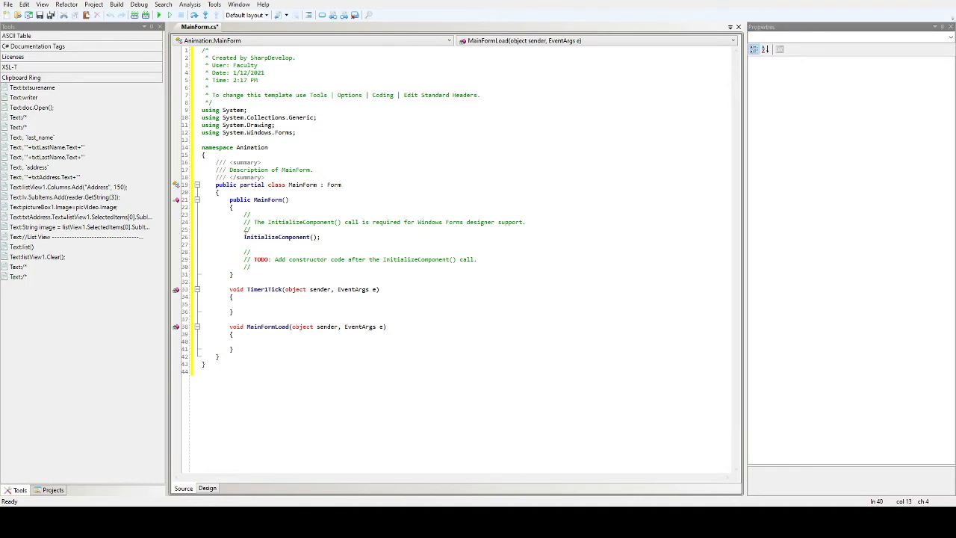
click(244, 340)
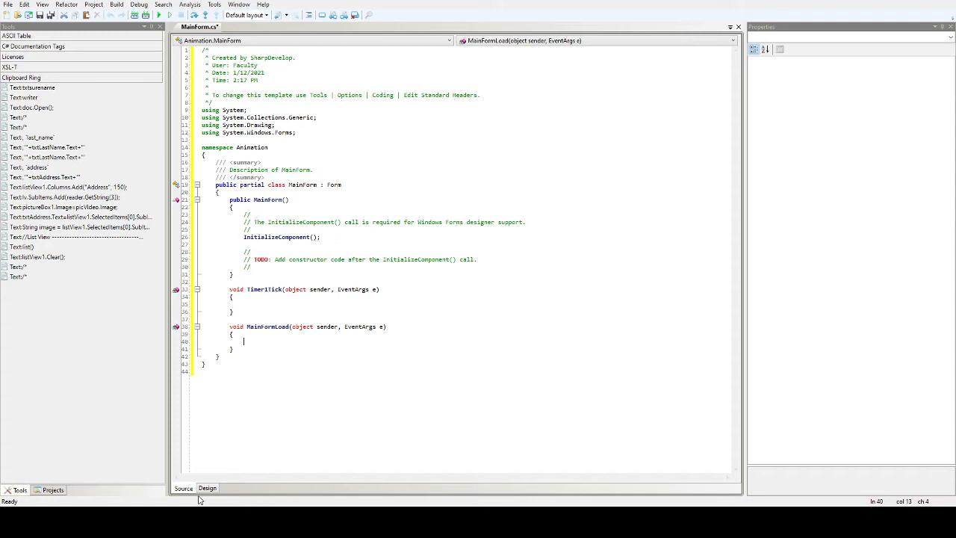
click(207, 488)
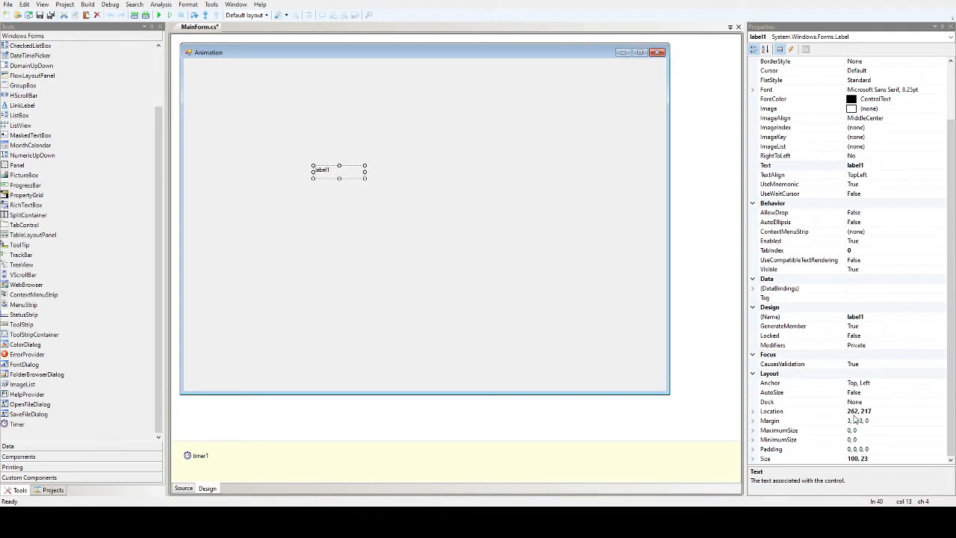
mouse_move(855, 420)
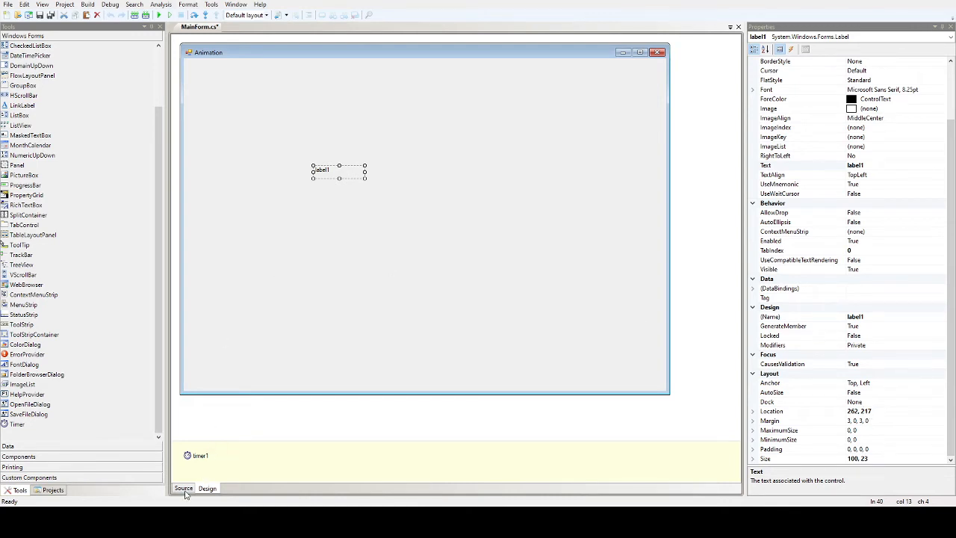
Step: Write label1.Location = new Point(1, 1); inside MainFormLoad
drag(321, 169, 349, 190)
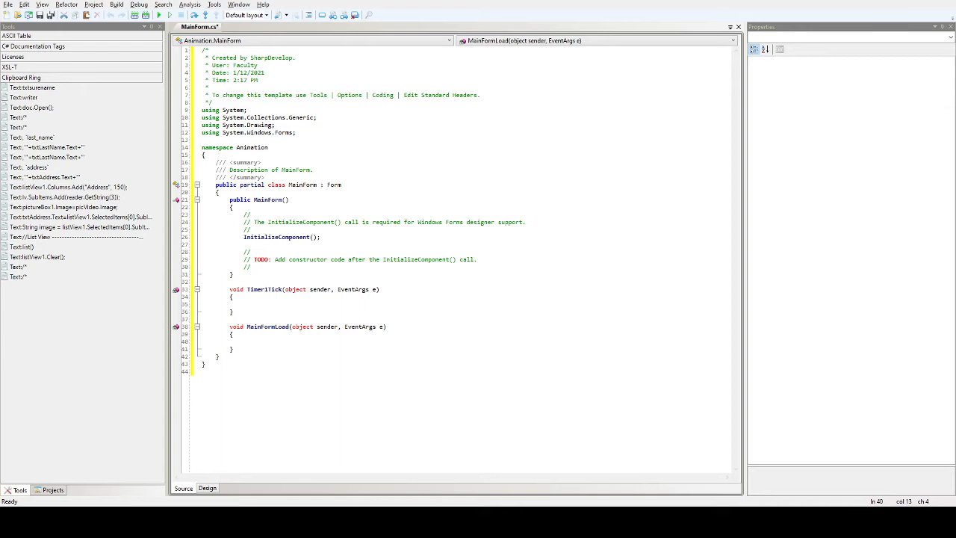
text(label1.Location = new Point(loop, 25);)
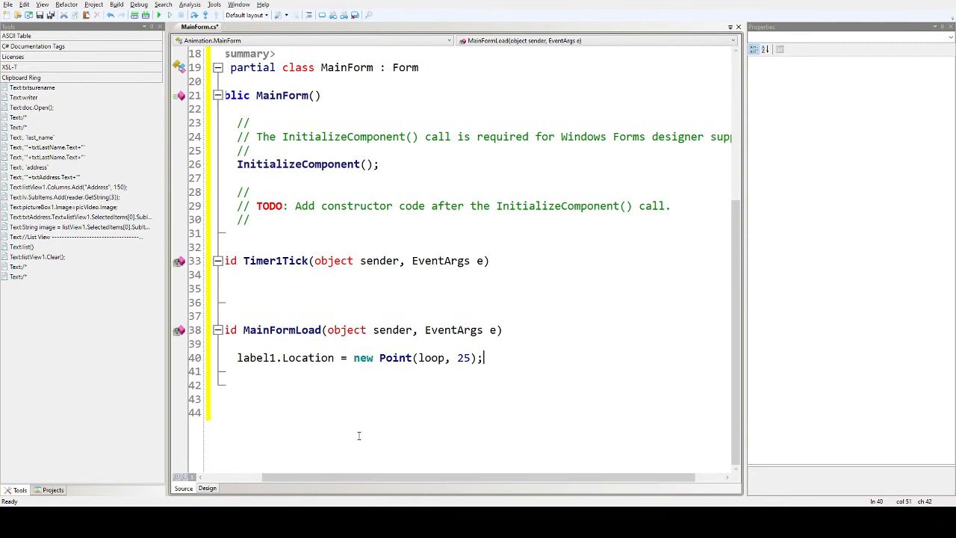
key(BackSpace)
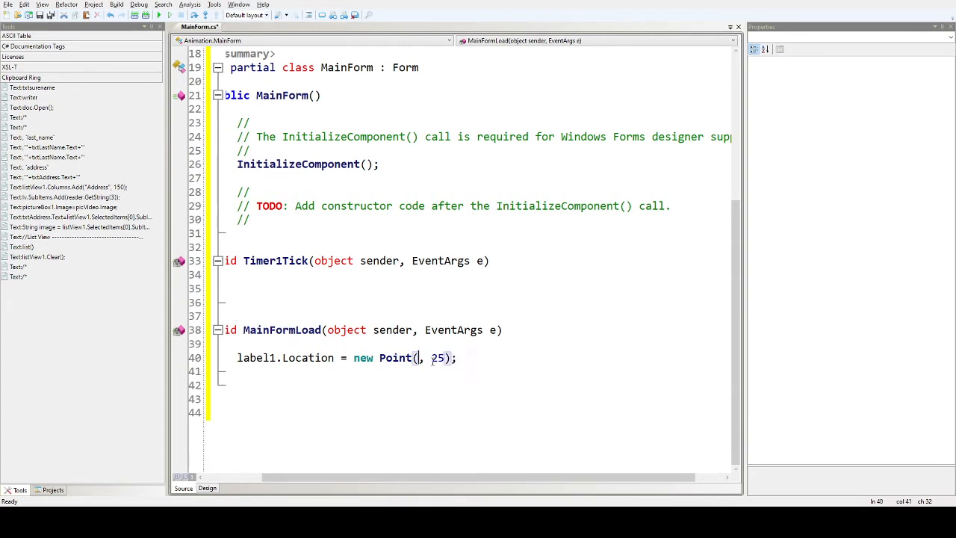
text(1,)
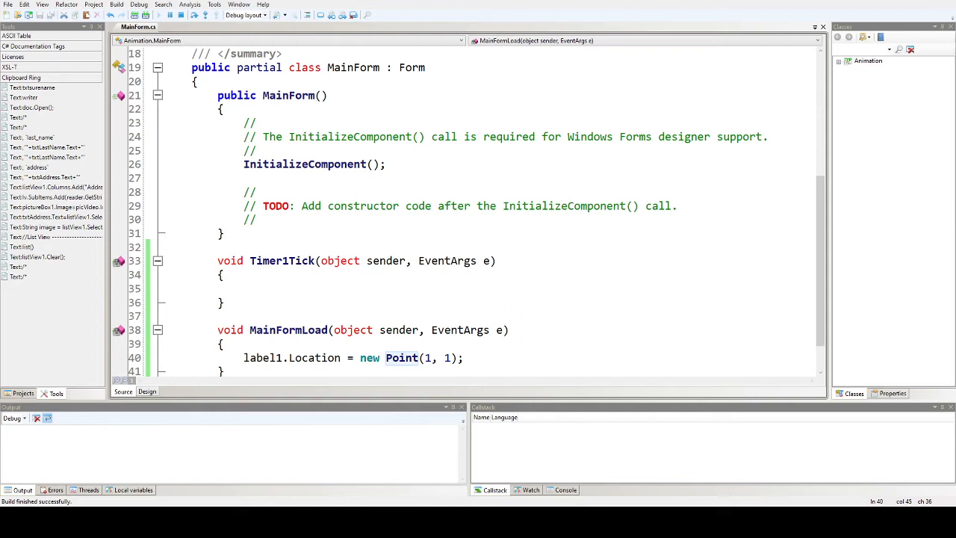
Step: Check label1 on the Design view during the run, then return to the MainFormLoad Point(1, 1) line
click(146, 391)
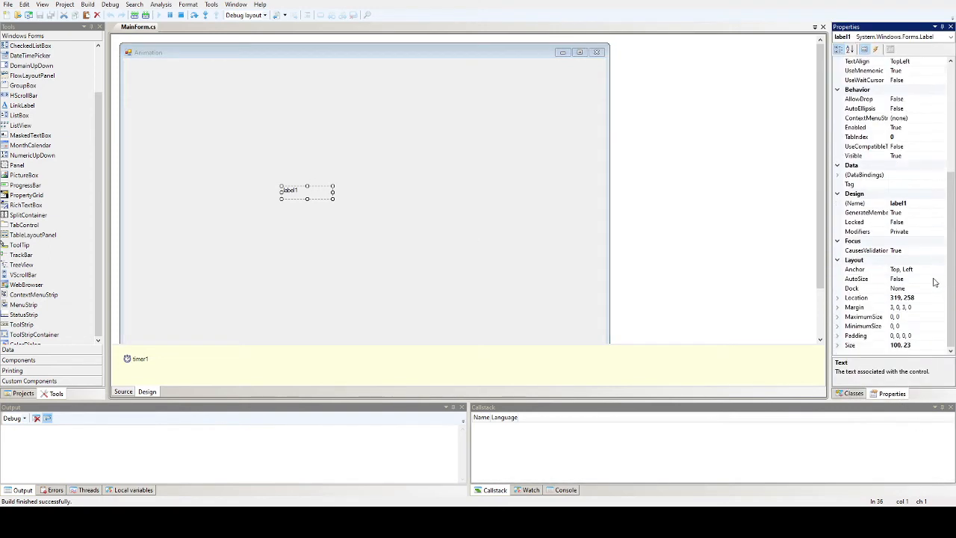
mouse_move(597, 259)
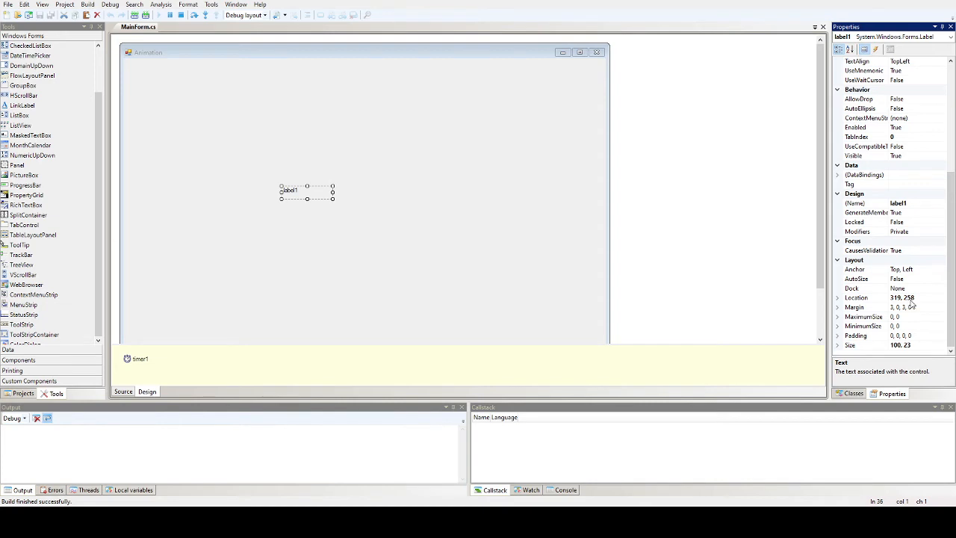
mouse_move(276, 197)
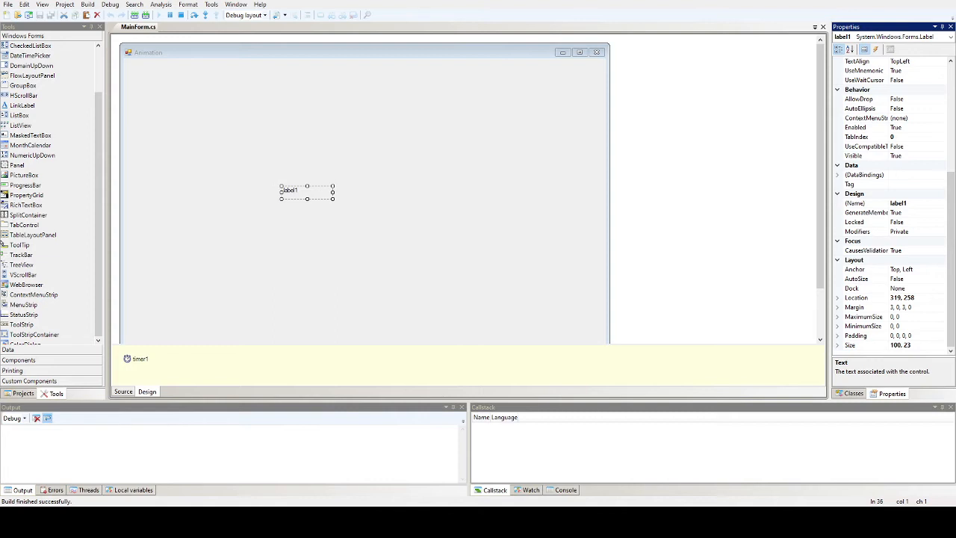
click(122, 390)
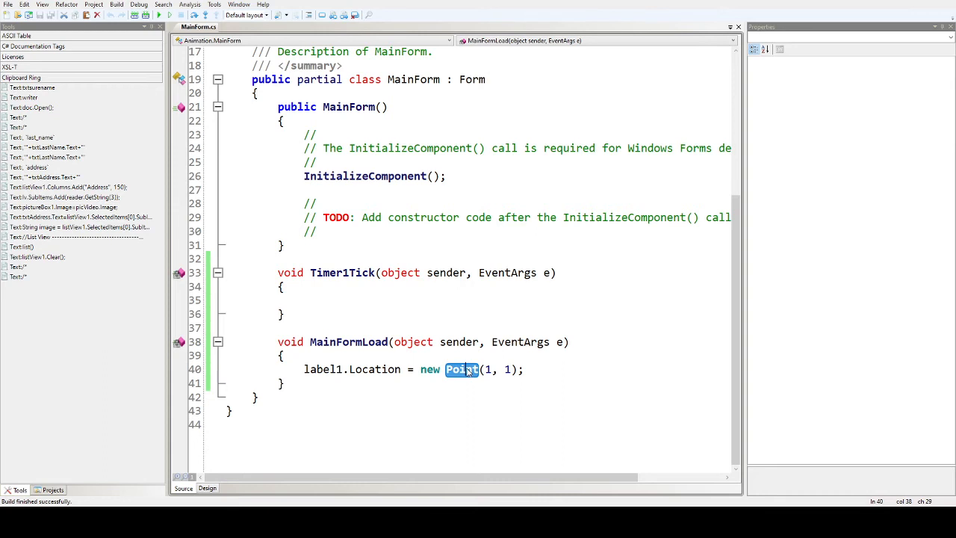
double_click(375, 369)
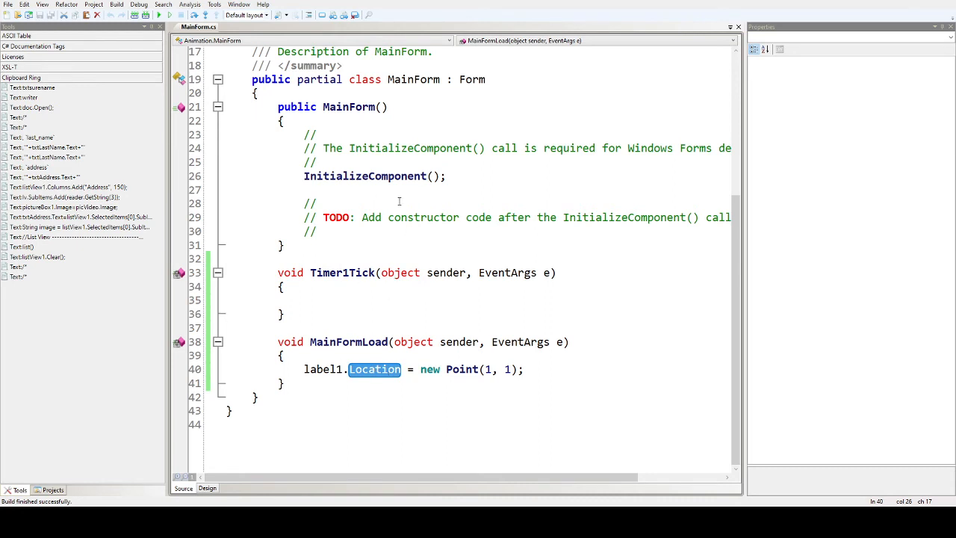
mouse_move(368, 286)
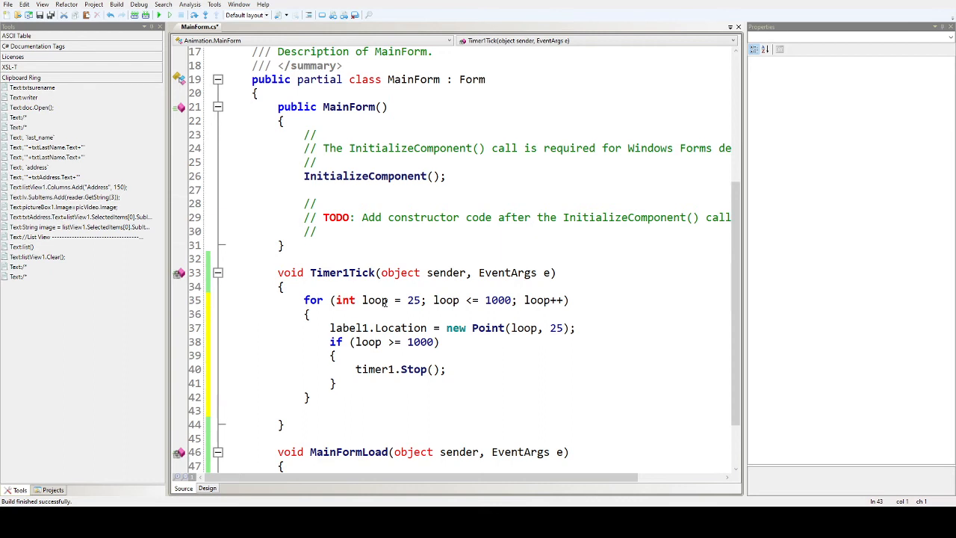
Step: Select a word in the new Timer1Tick loop moving label1 to Point(loop, 25) up to 1000
double_click(497, 299)
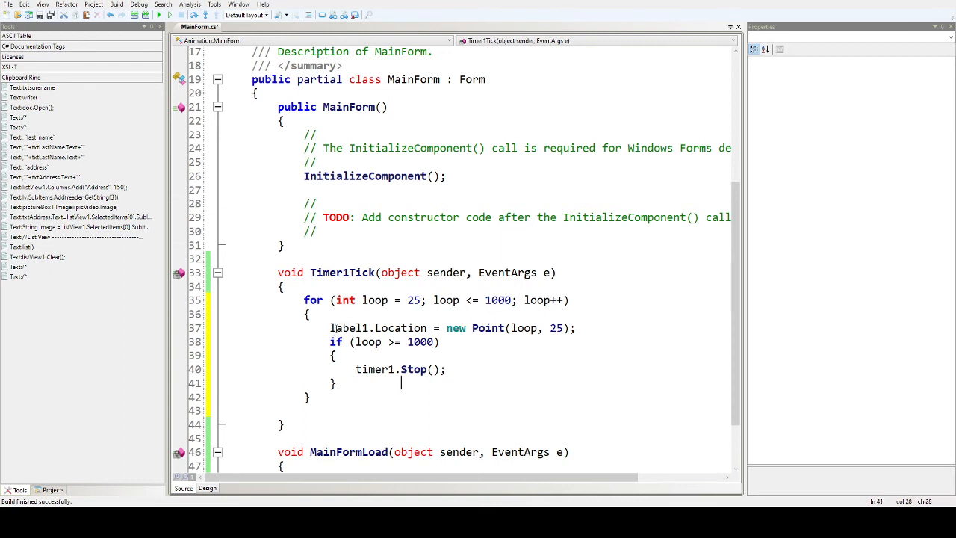
double_click(523, 328)
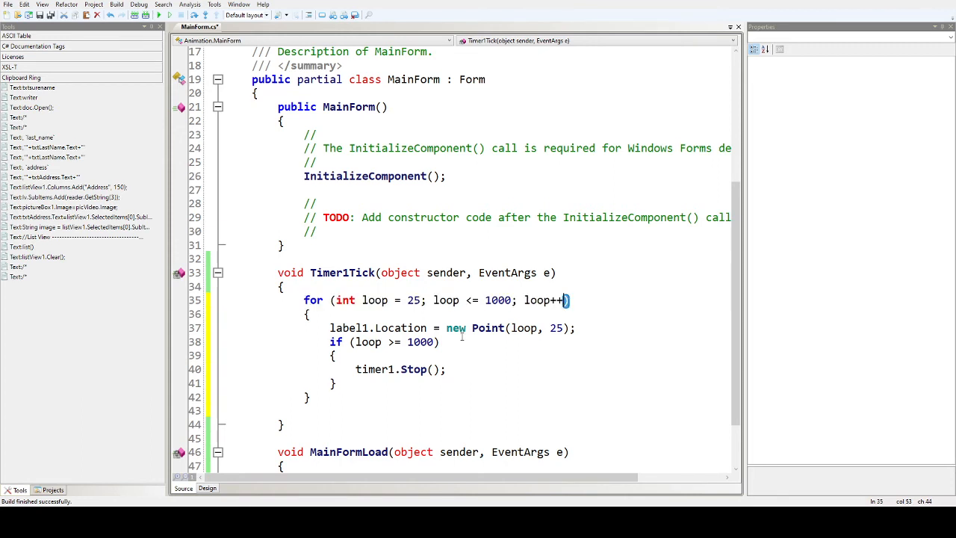
double_click(366, 300)
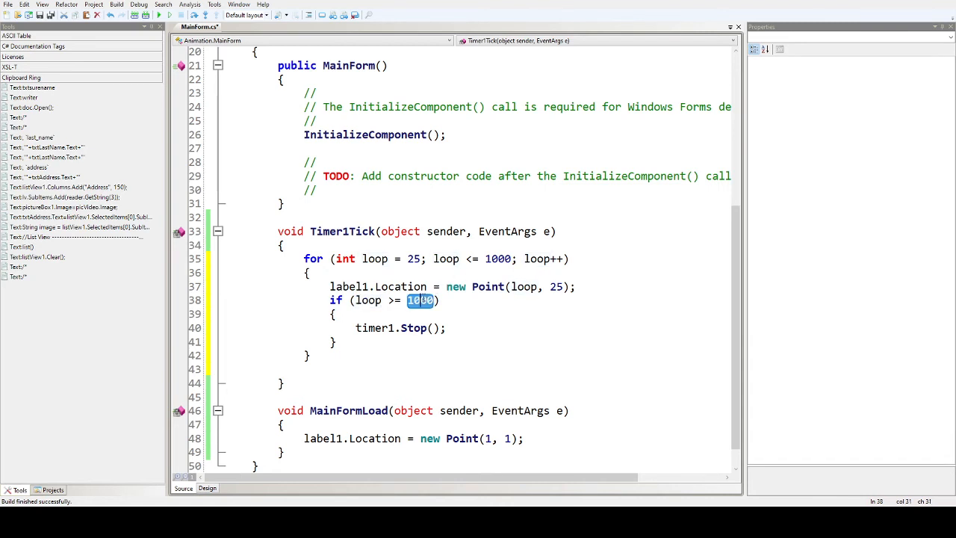
double_click(374, 327)
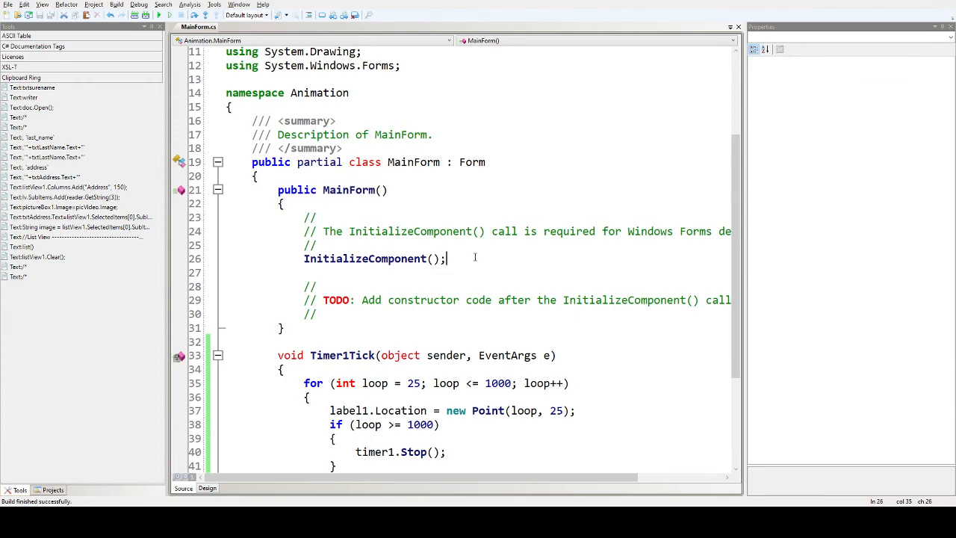
Step: Add timer1.Start(); after InitializeComponent() in the MainForm constructor
text(timer1.Start();)
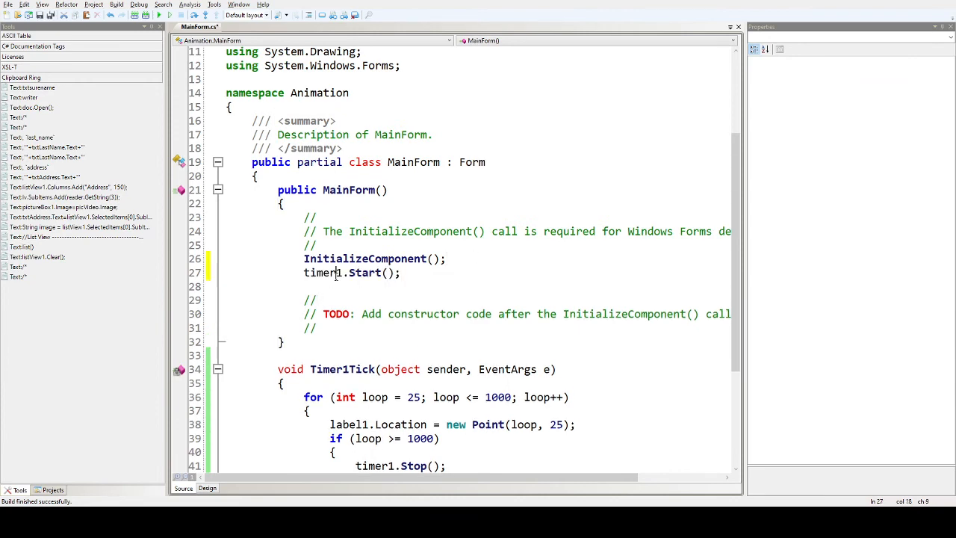
double_click(364, 272)
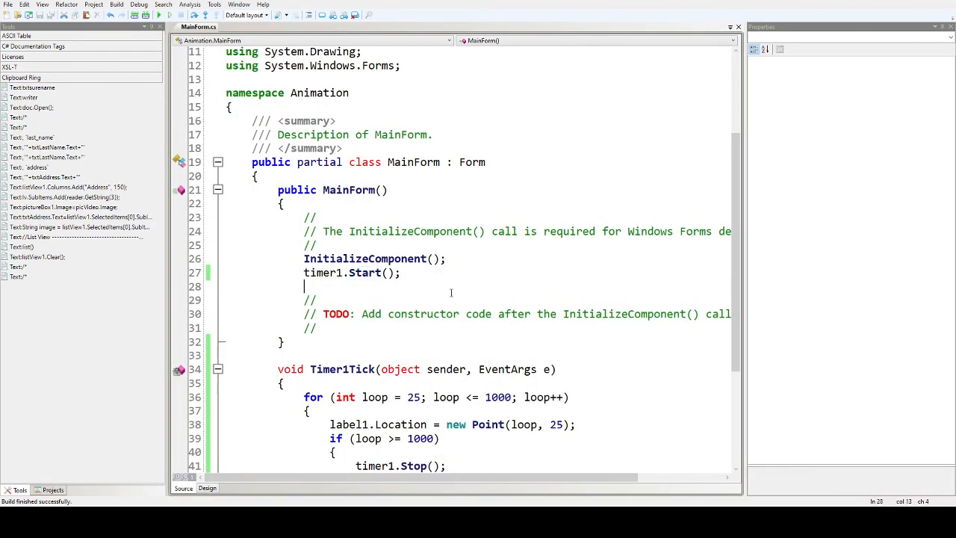
scroll(down, 3)
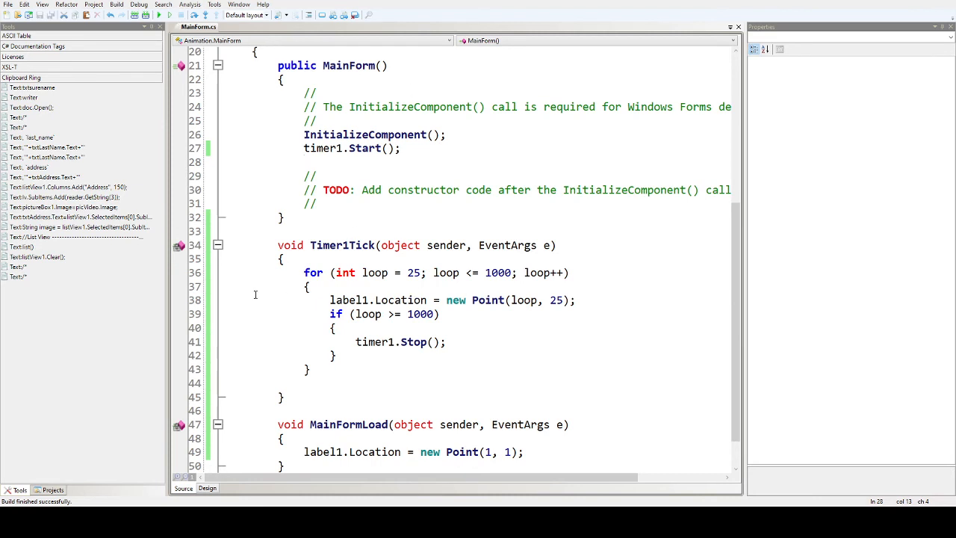
click(206, 487)
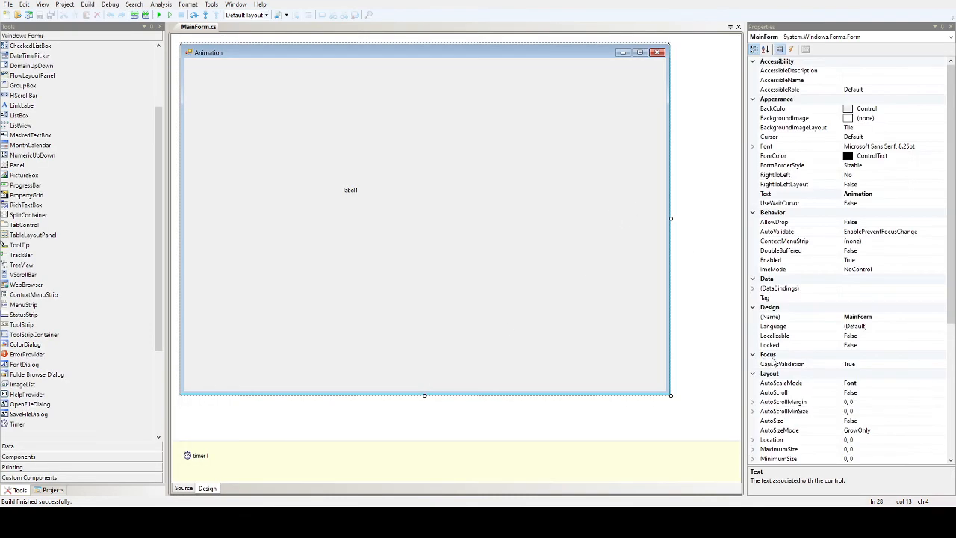
scroll(down, 3)
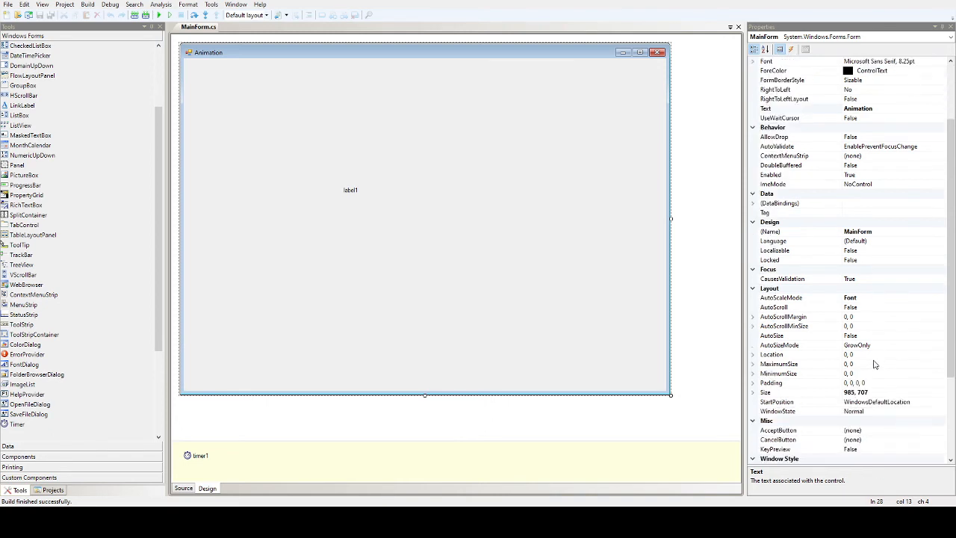
click(777, 411)
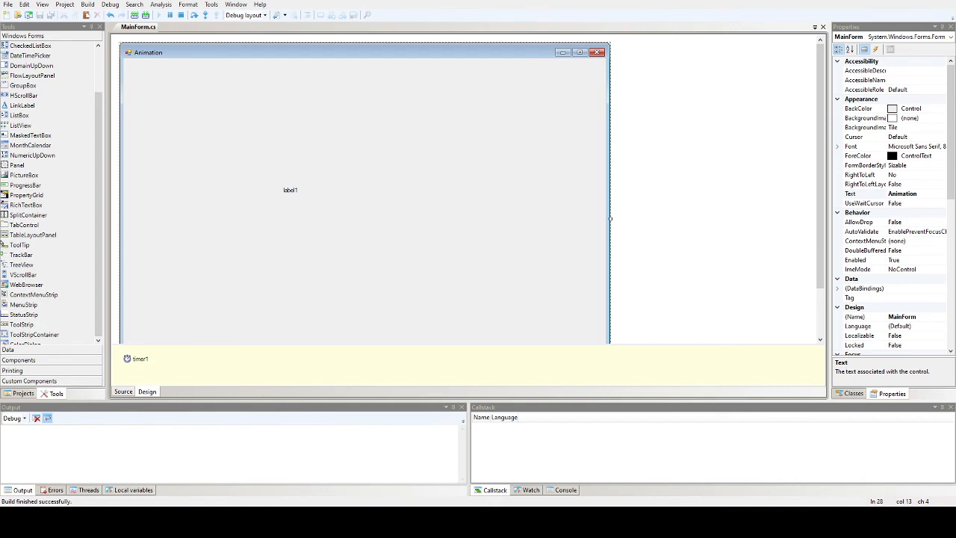
click(122, 391)
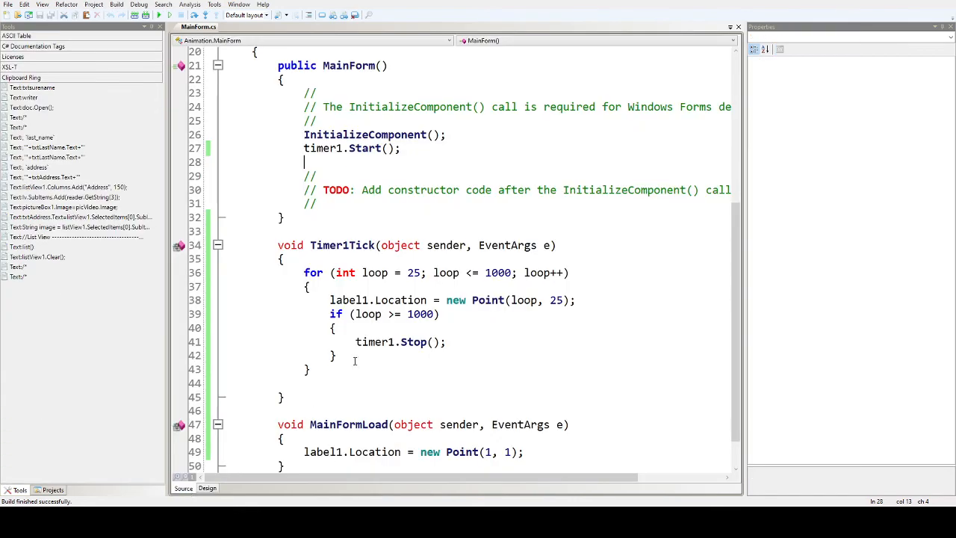
Step: Inspect the loop's start value 25 and select loop in the Point call for replacement
scroll(down, 3)
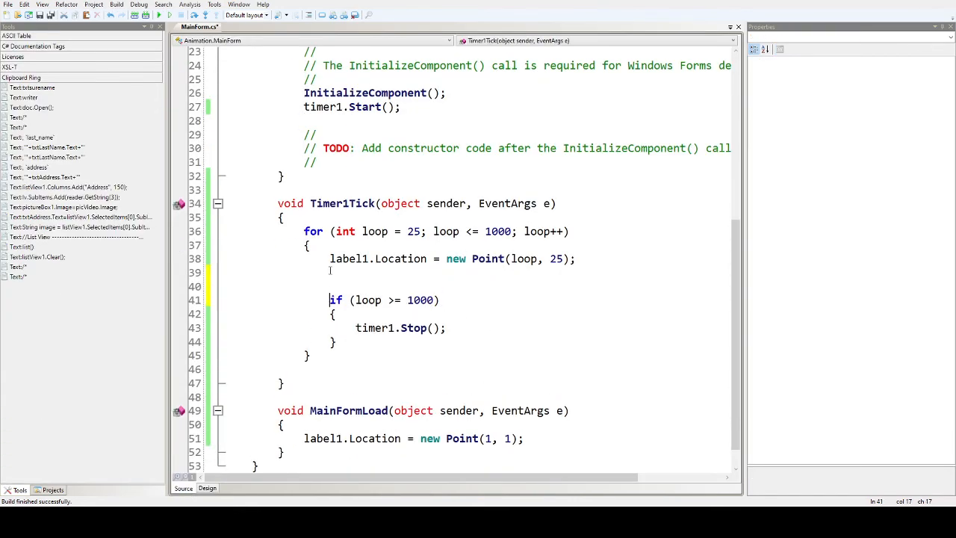
double_click(421, 299)
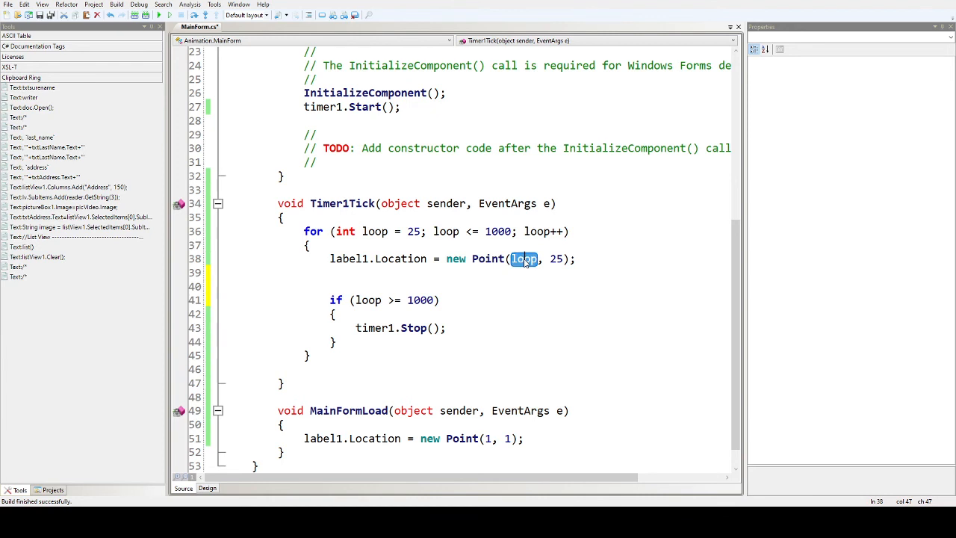
double_click(556, 258)
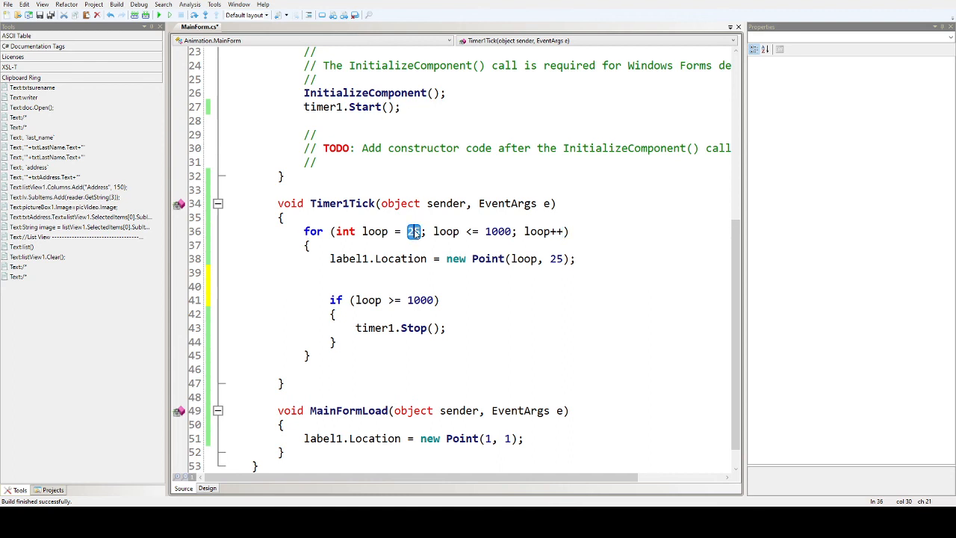
double_click(523, 258)
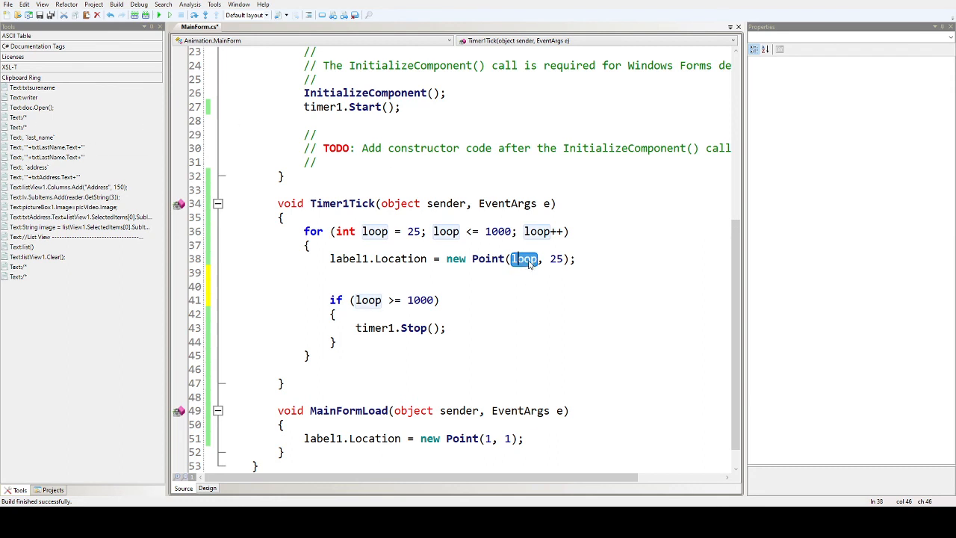
Step: Change the label move to Point(25, loop) so label1 travels vertically
text(25)
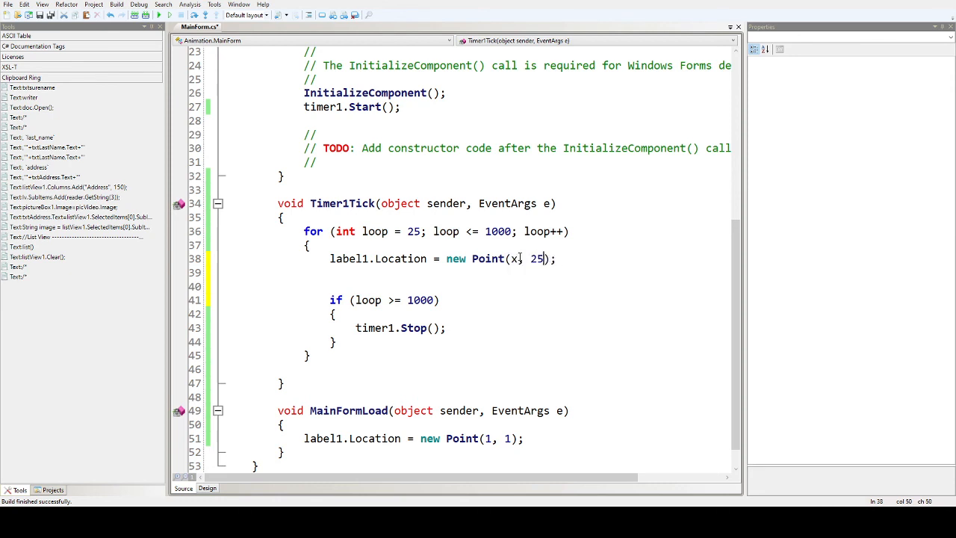
text(y)
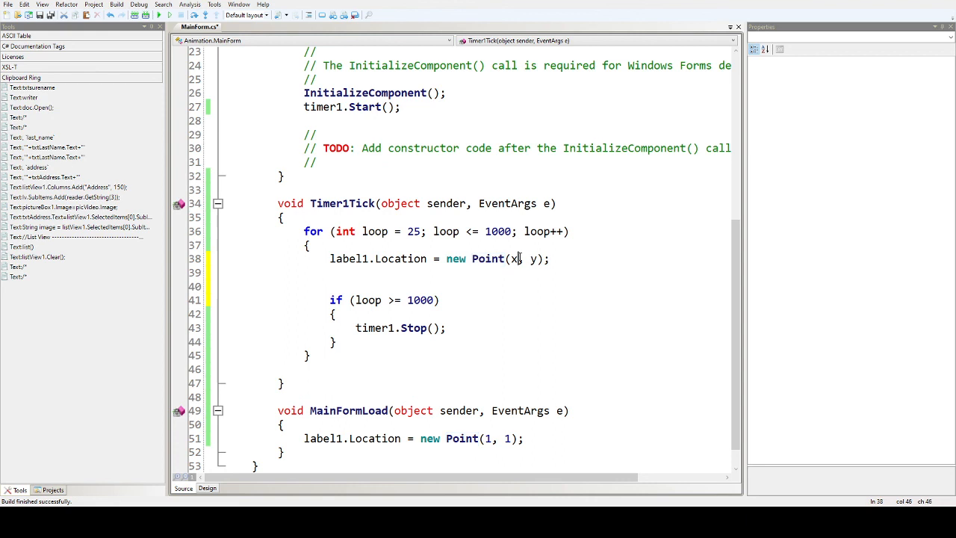
text(25,)
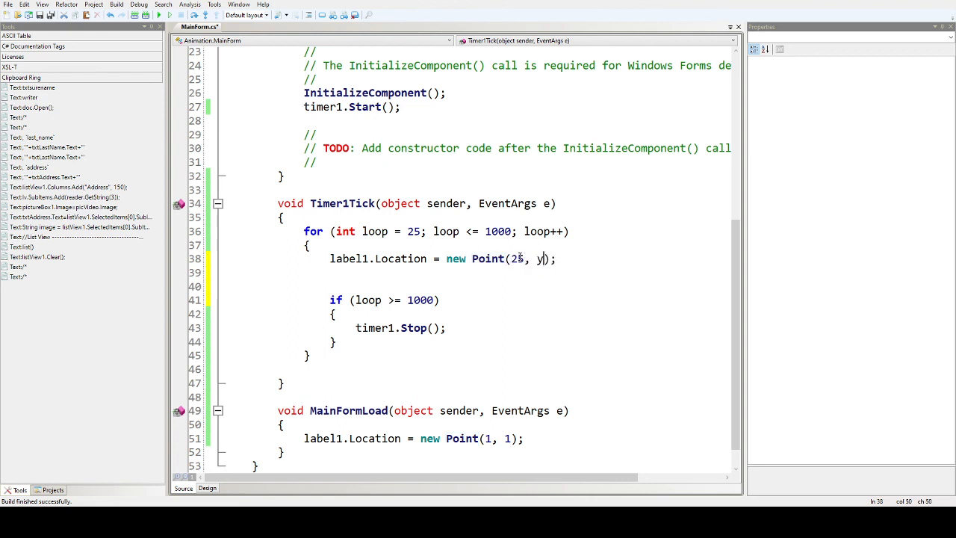
text(oop)
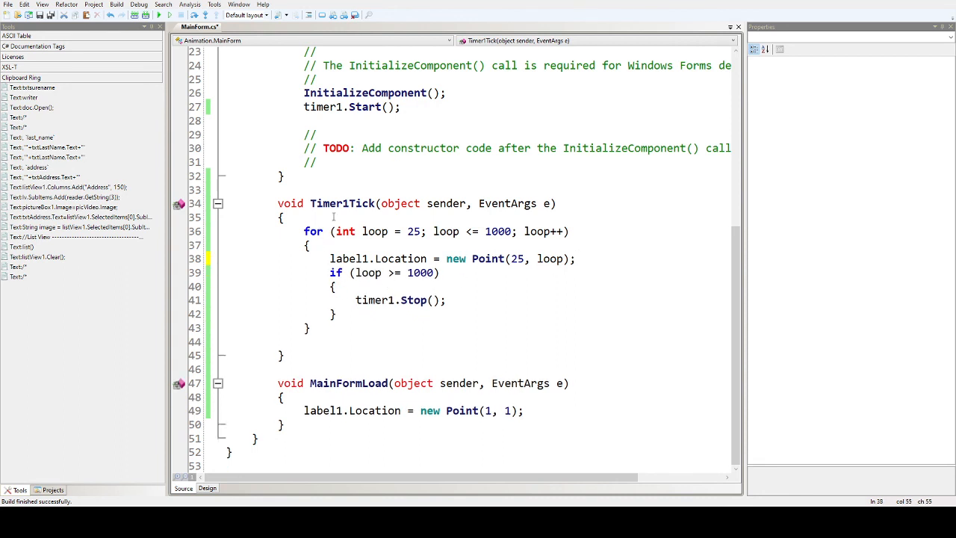
Step: Review the Point constructor call and the if condition after removing the blank lines
double_click(342, 203)
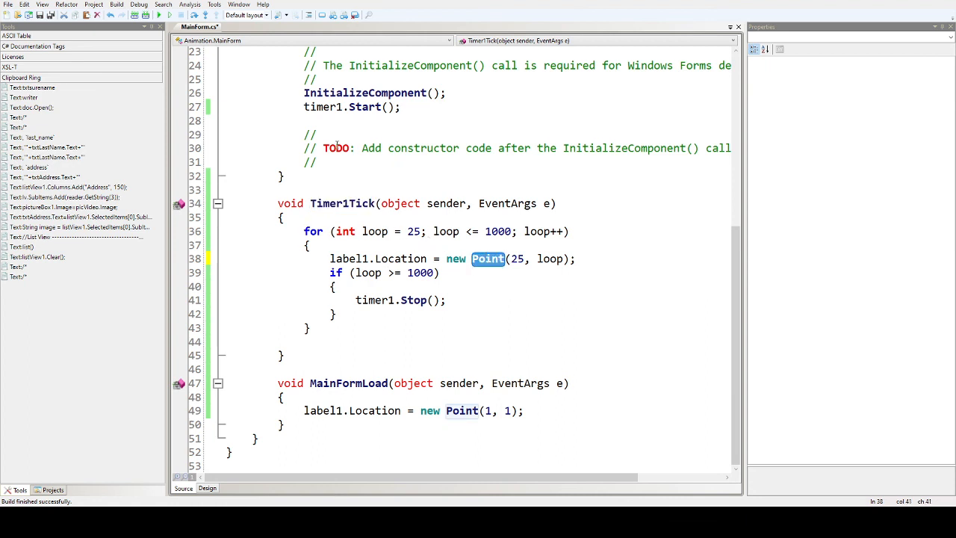
double_click(400, 259)
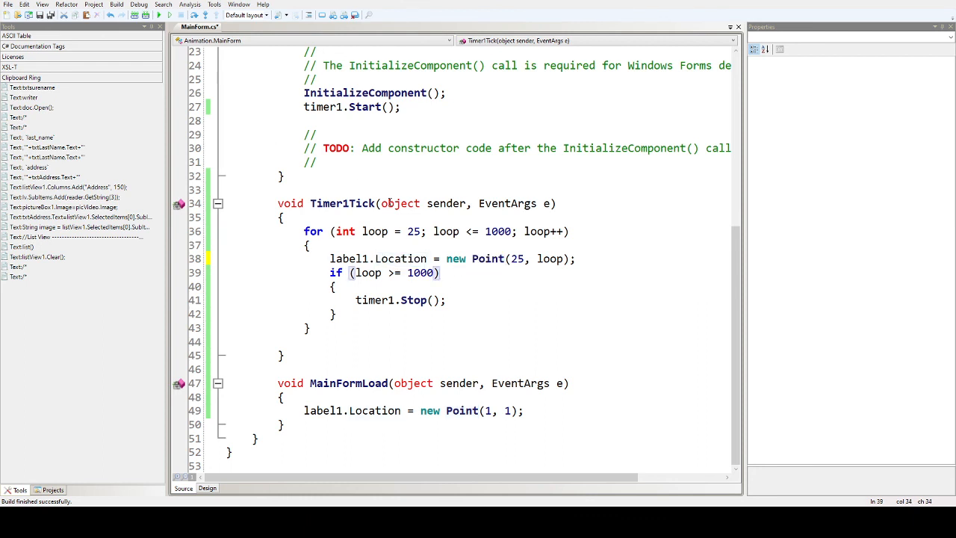
click(441, 272)
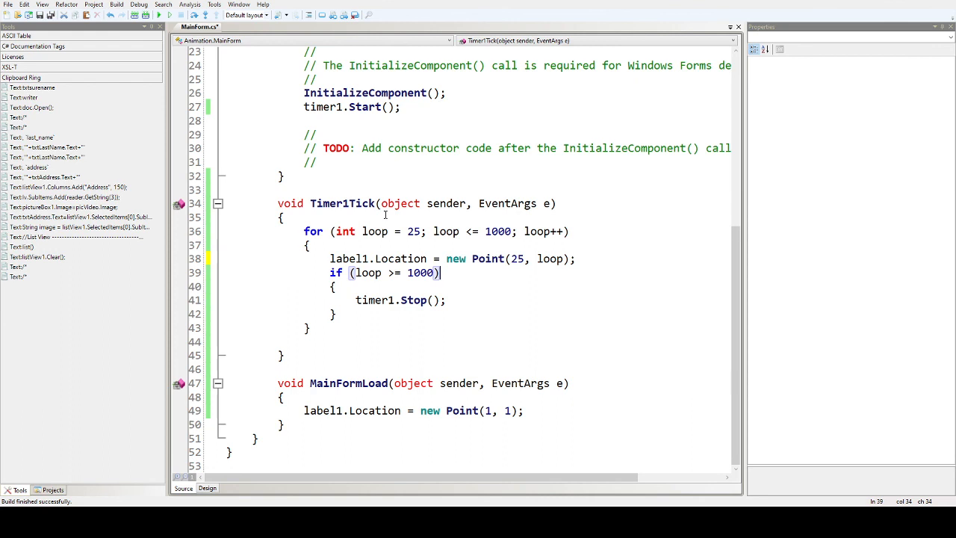